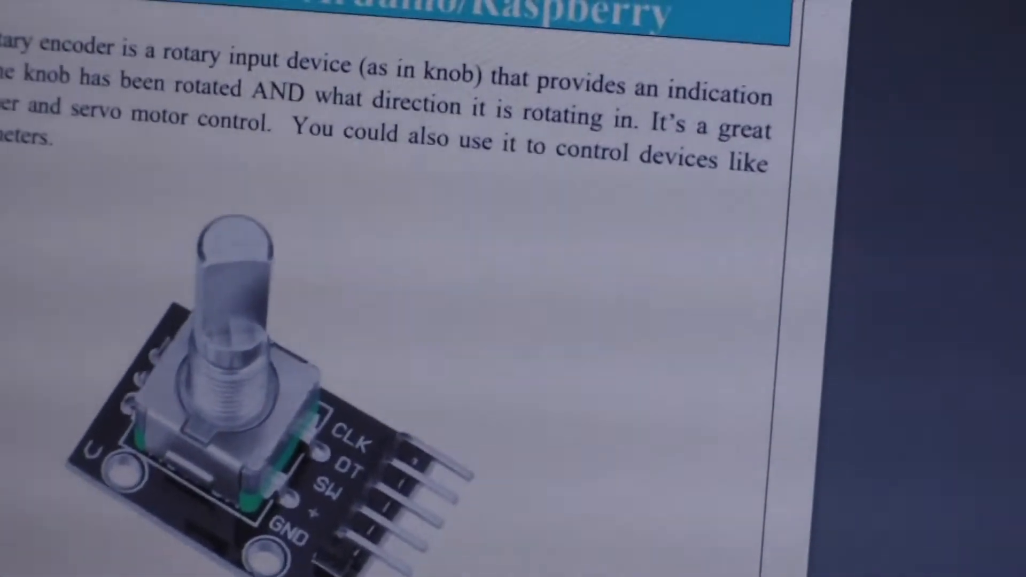
scroll(down, 3)
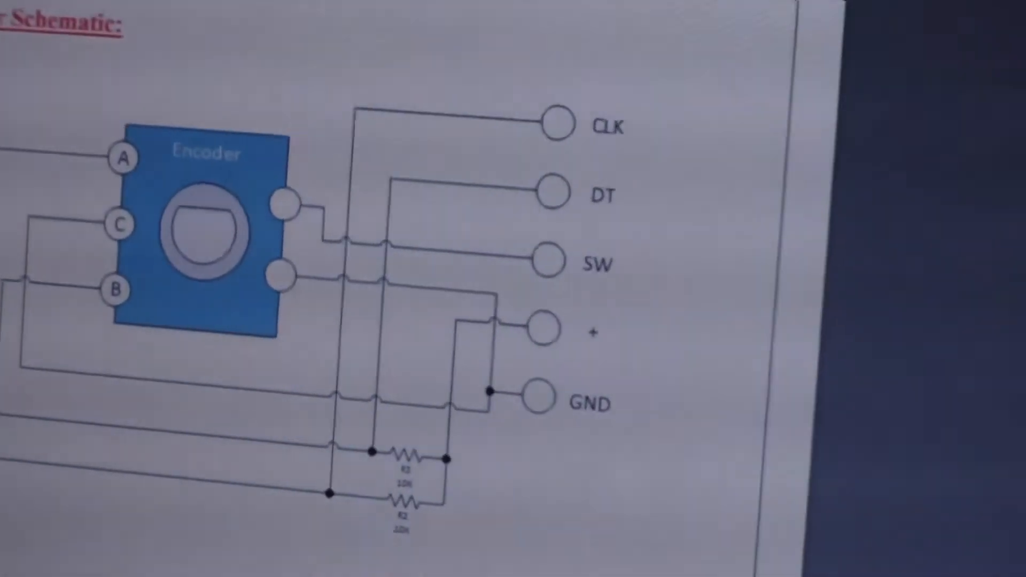
scroll(down, 3)
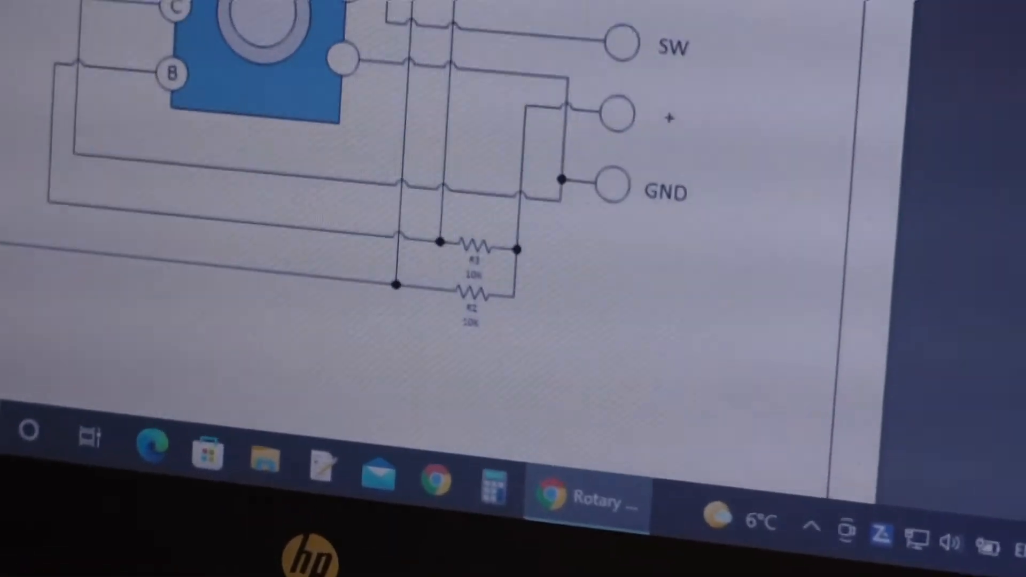